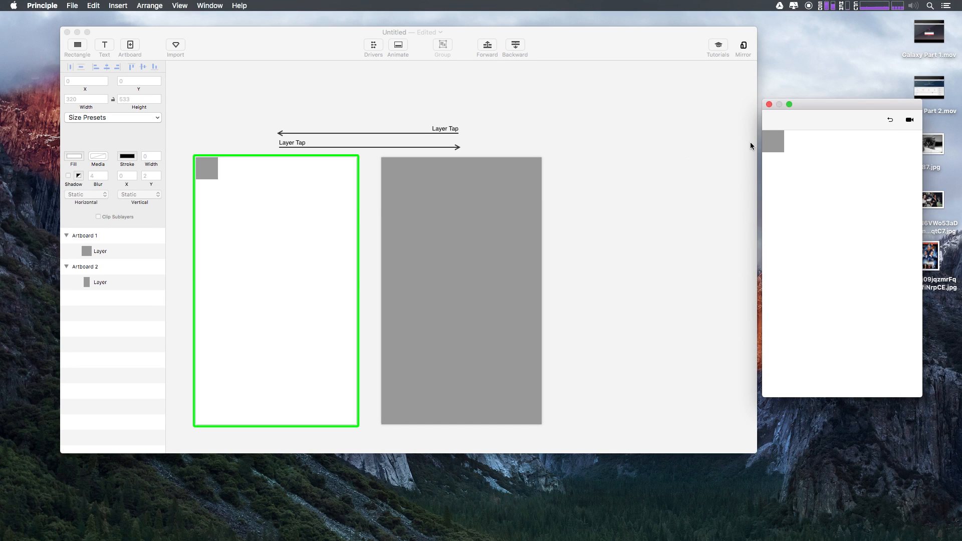
mouse_move(753, 147)
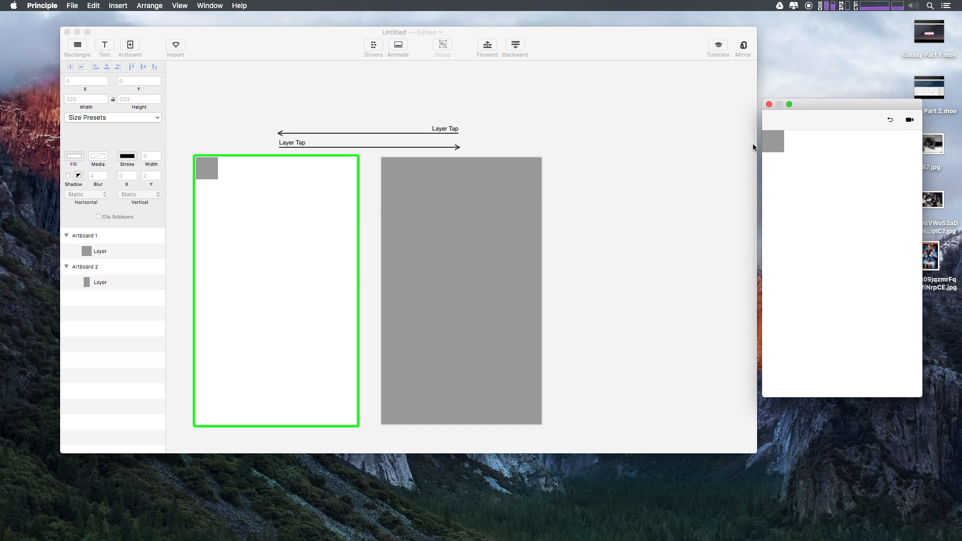
Tap the square in the preview to play the transition to Artboard 2, then return to the document
left_click(461, 291)
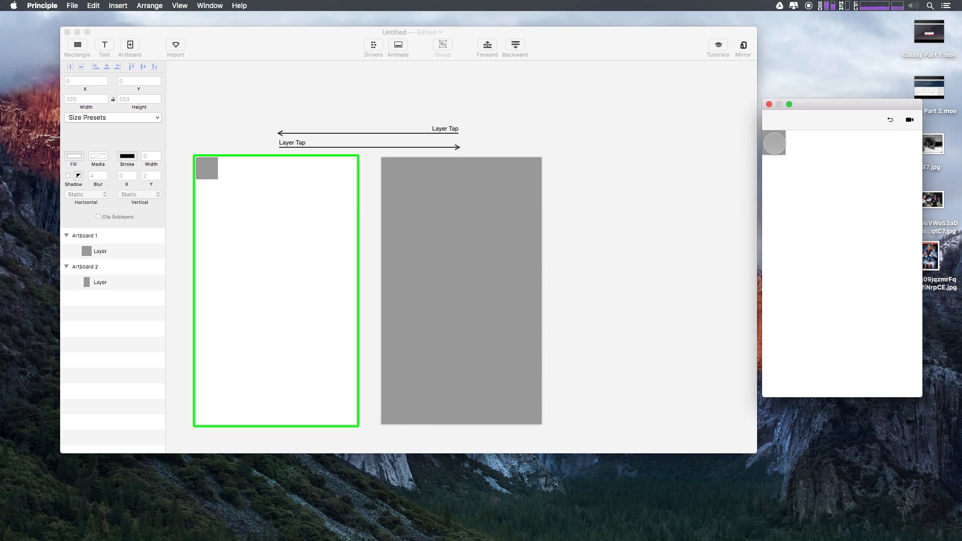
left_click(461, 291)
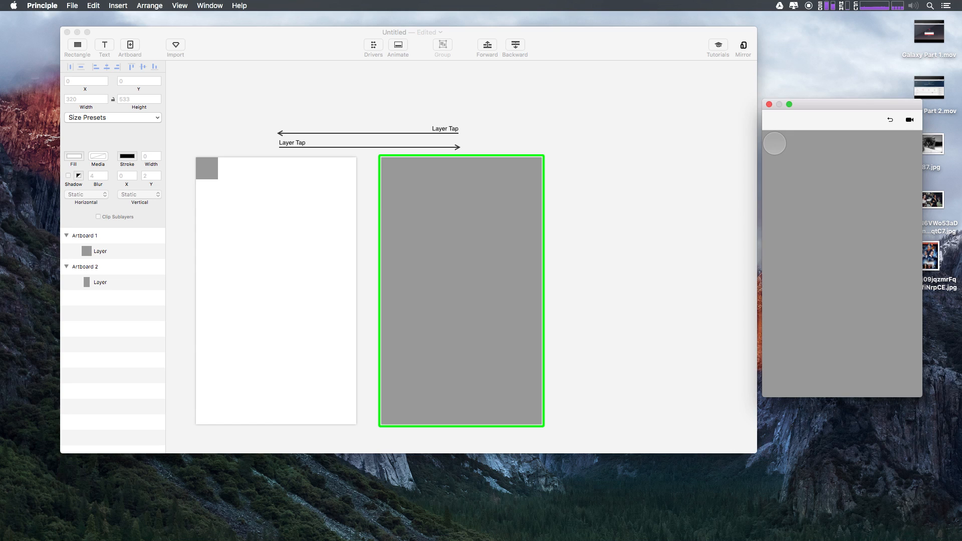
left_click(100, 283)
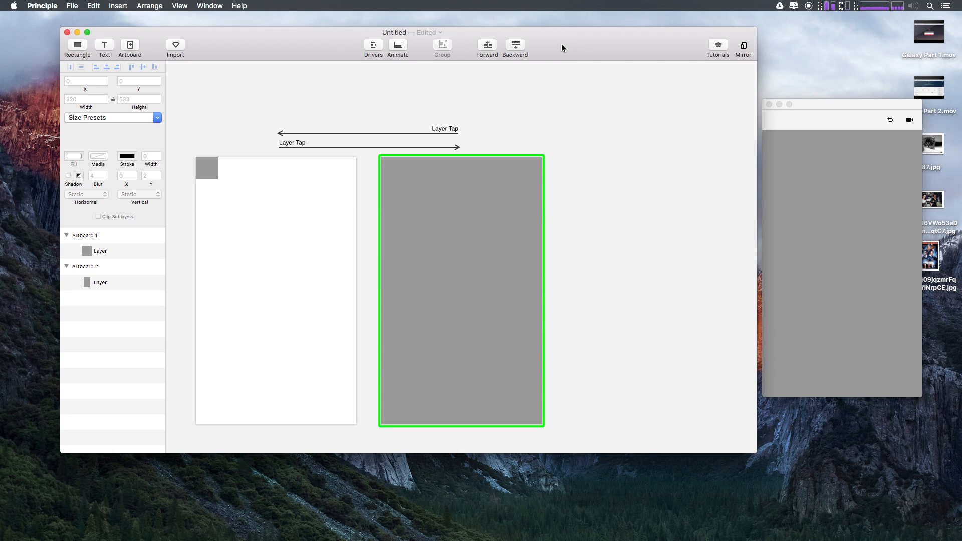
mouse_move(380, 162)
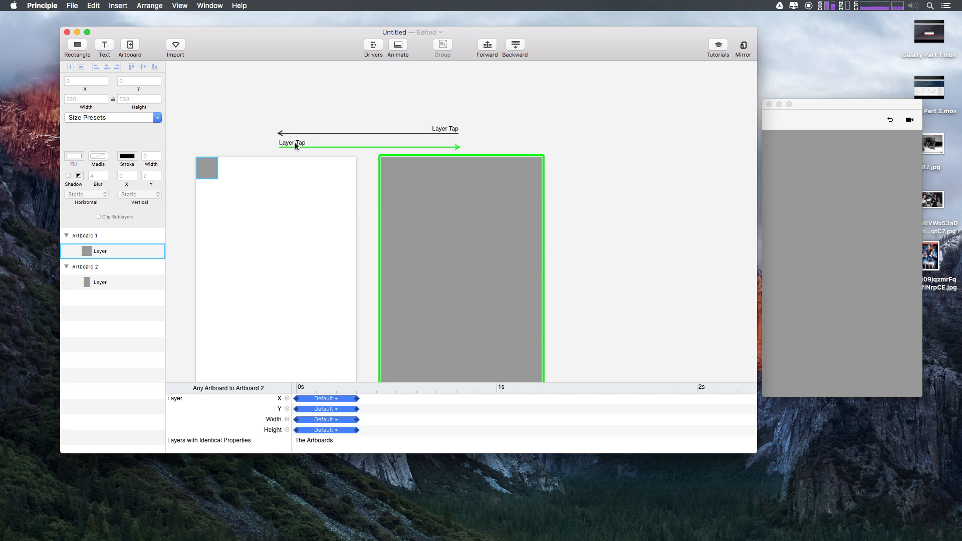
Show the timeline of the tap transition into Artboard 2 with its X, Y, width and height curves
left_click(100, 283)
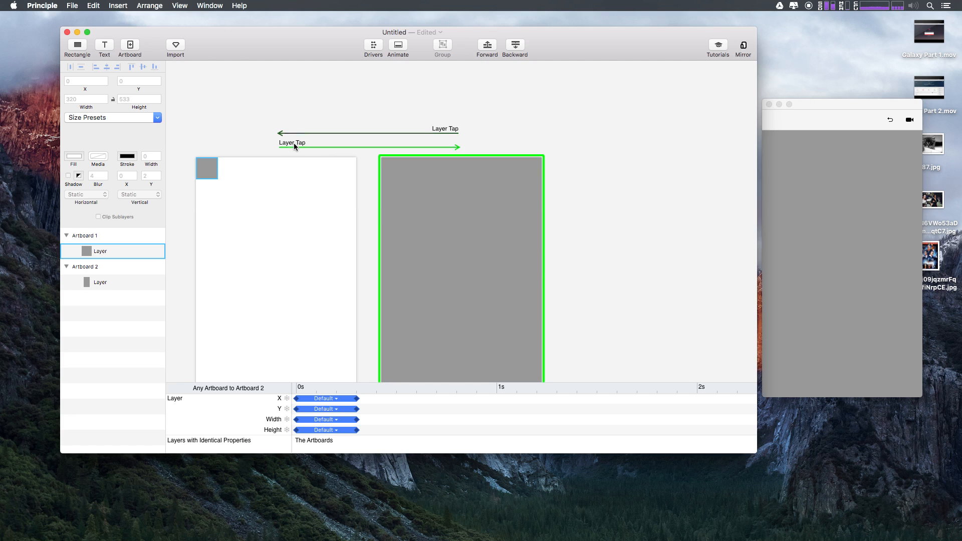
left_click(100, 282)
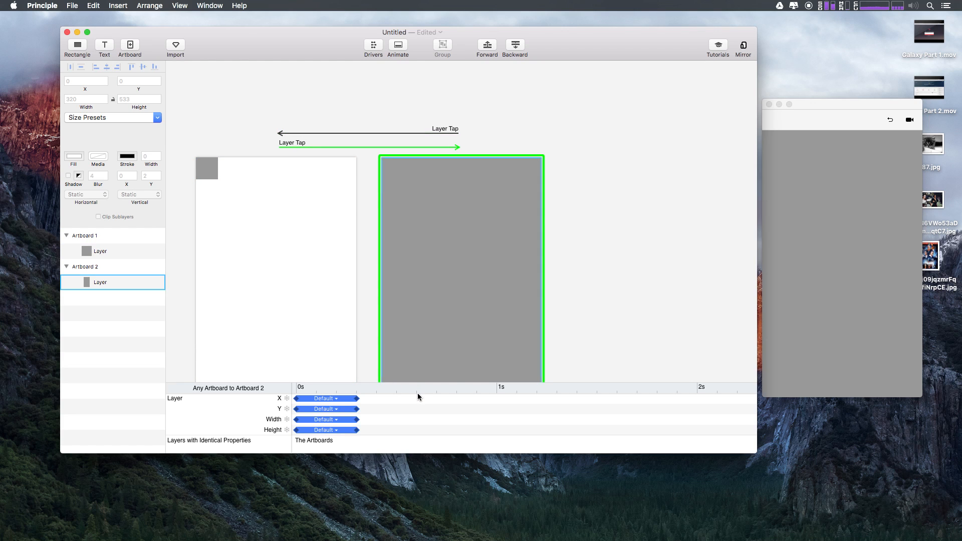
mouse_move(415, 398)
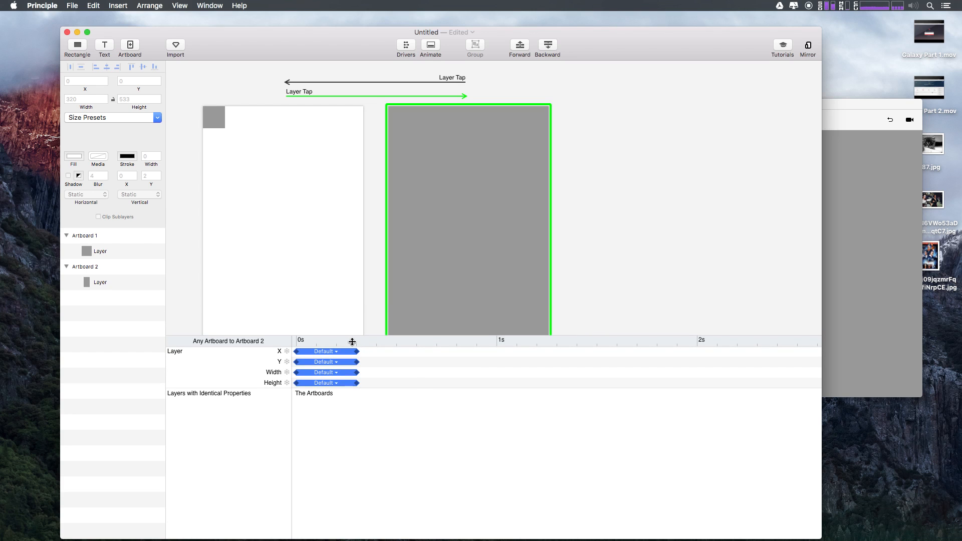
left_click(101, 283)
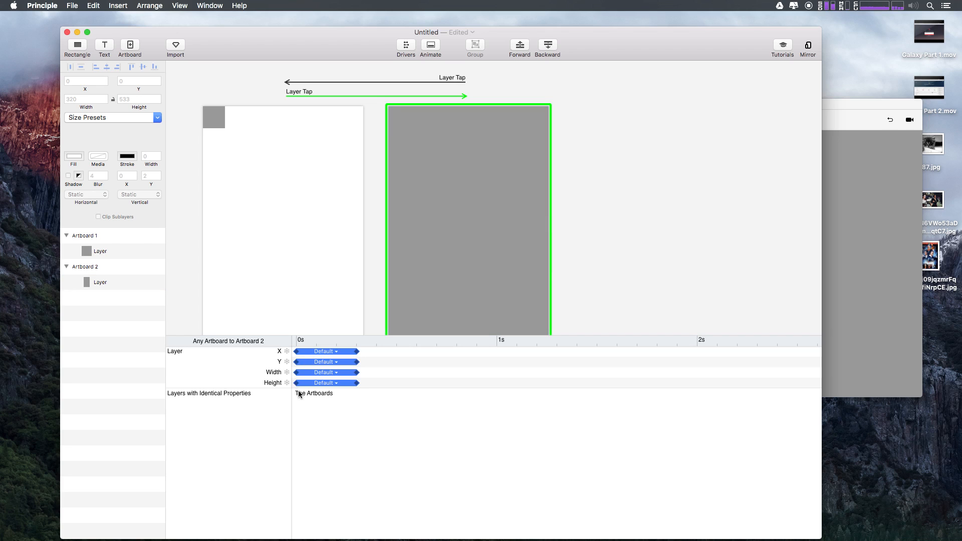
left_click(100, 283)
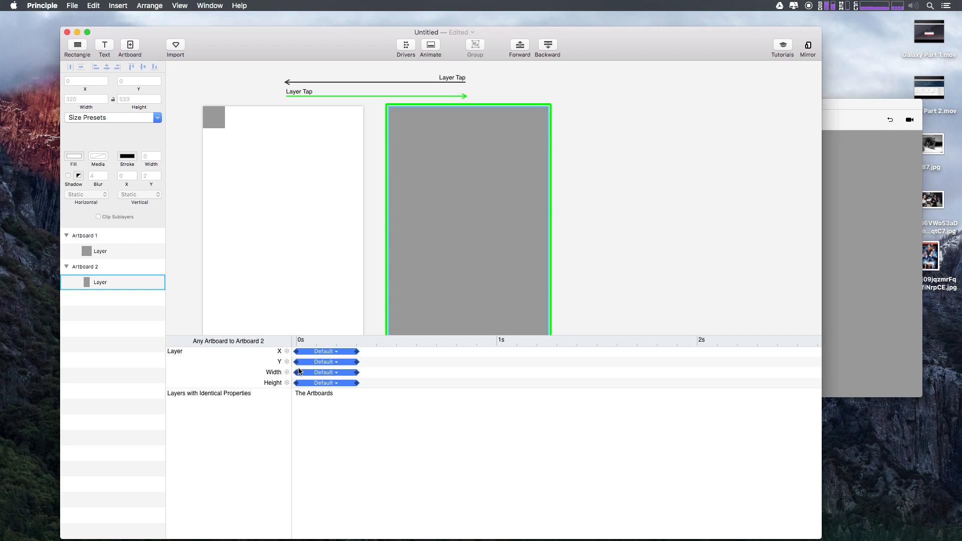
mouse_move(298, 368)
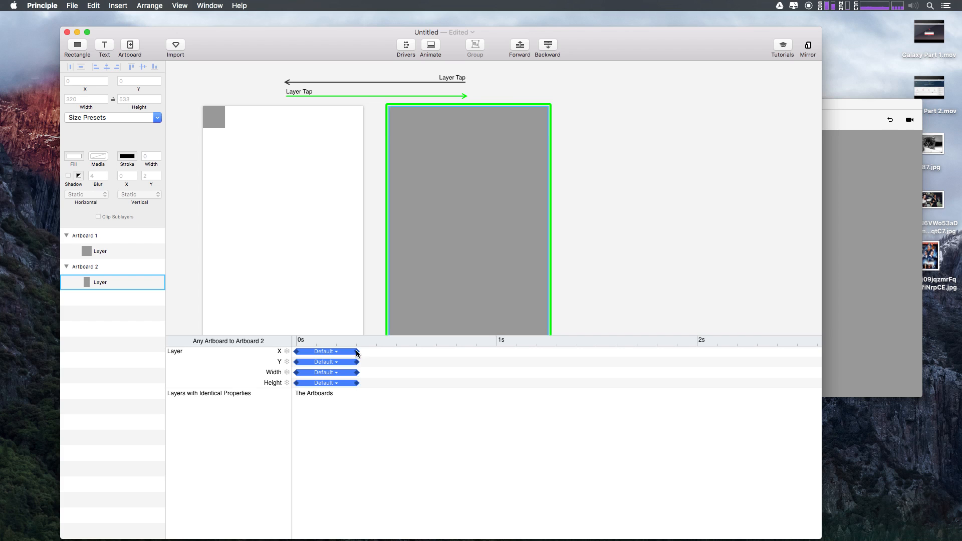
left_click(212, 118)
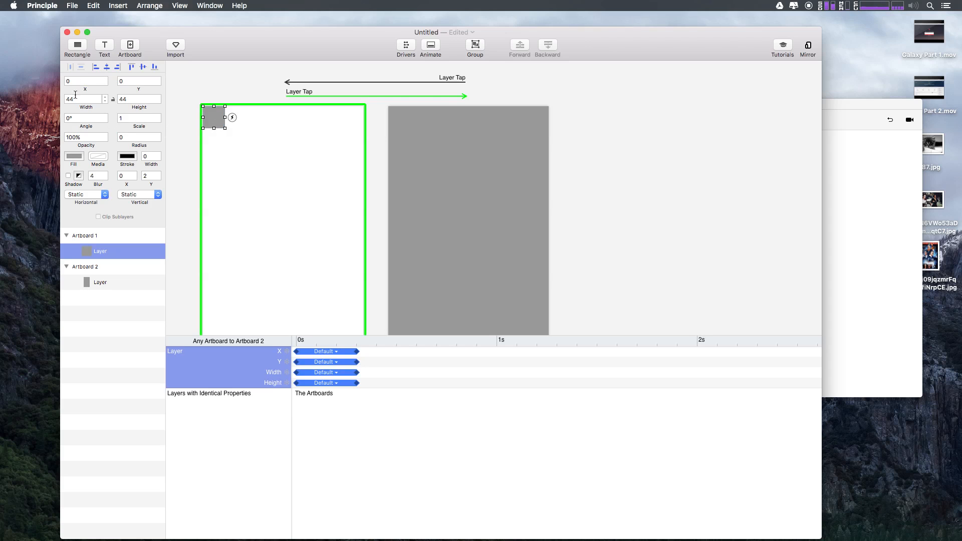
left_click(100, 283)
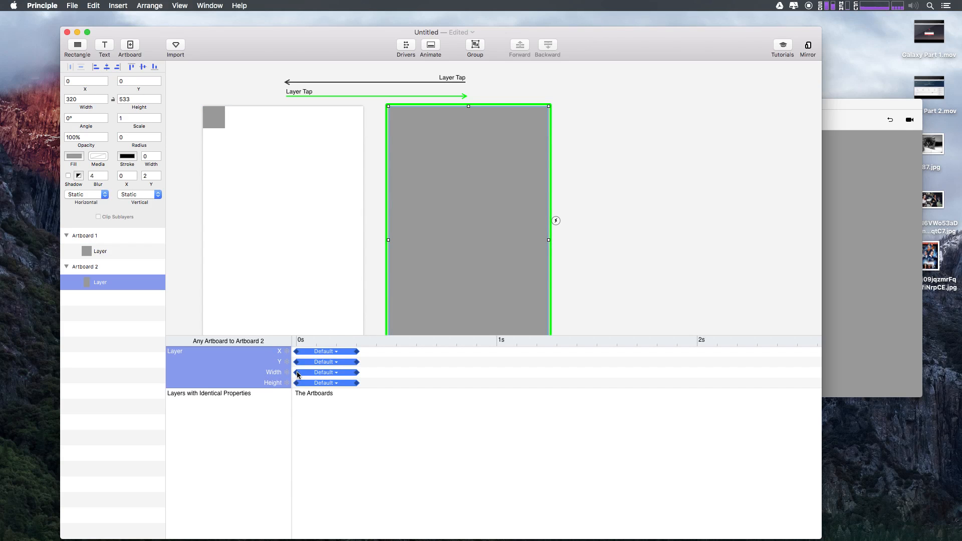
left_click(300, 372)
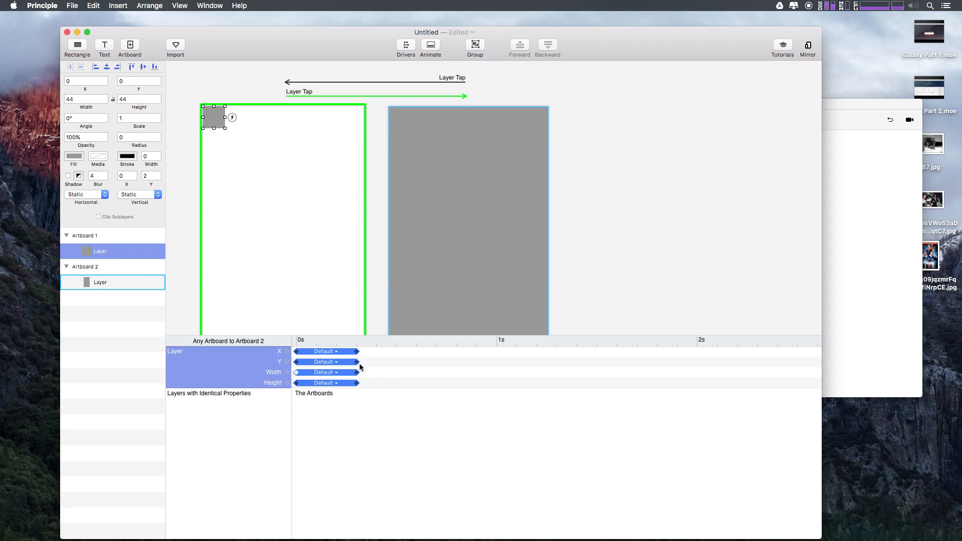
left_click(325, 372)
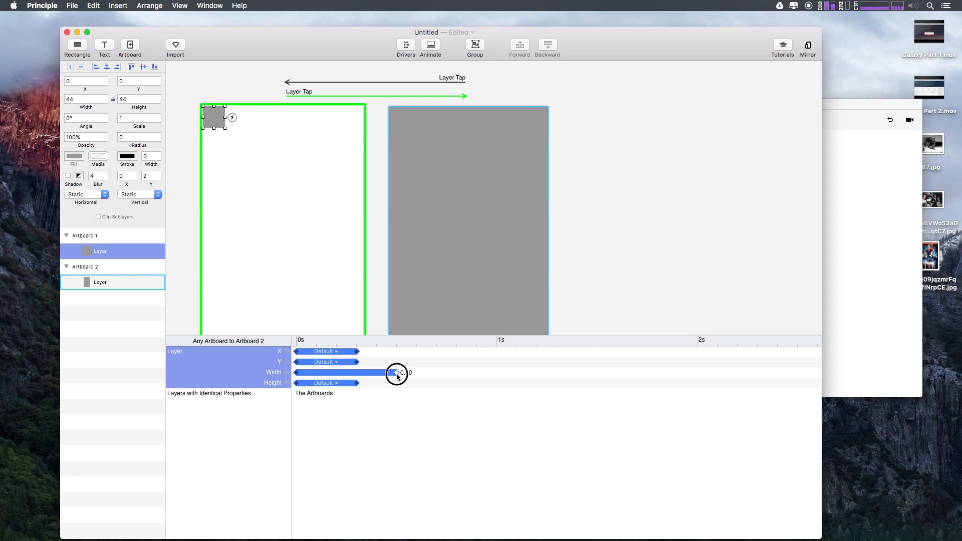
Stretch the Width animation bar out to the 1 s mark, leaving X, Y and height short
left_click_drag(398, 373, 449, 376)
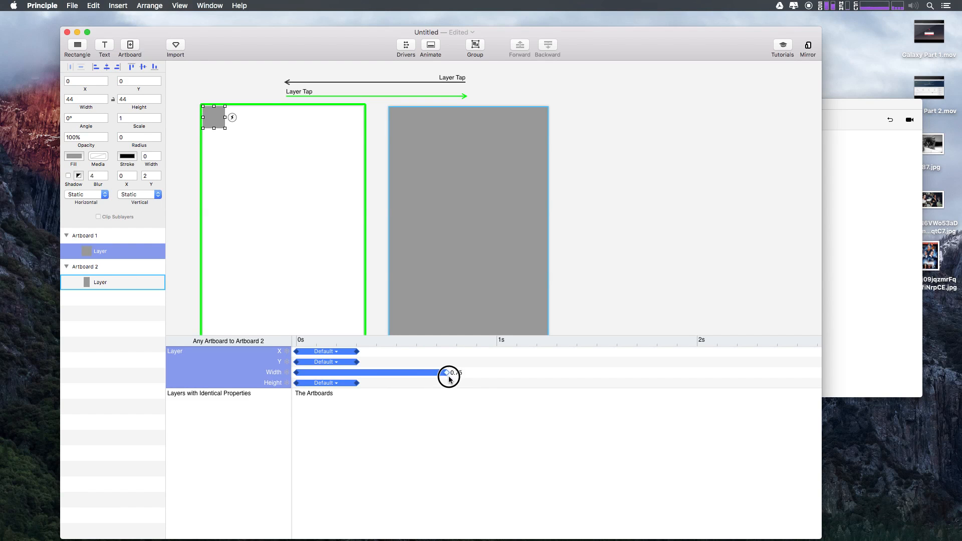
left_click_drag(449, 373, 464, 372)
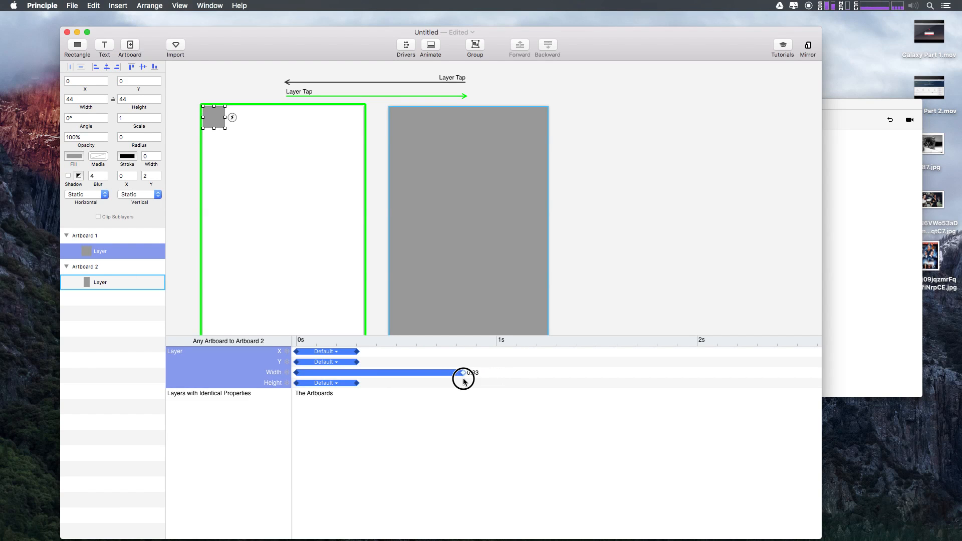
left_click_drag(463, 373, 448, 381)
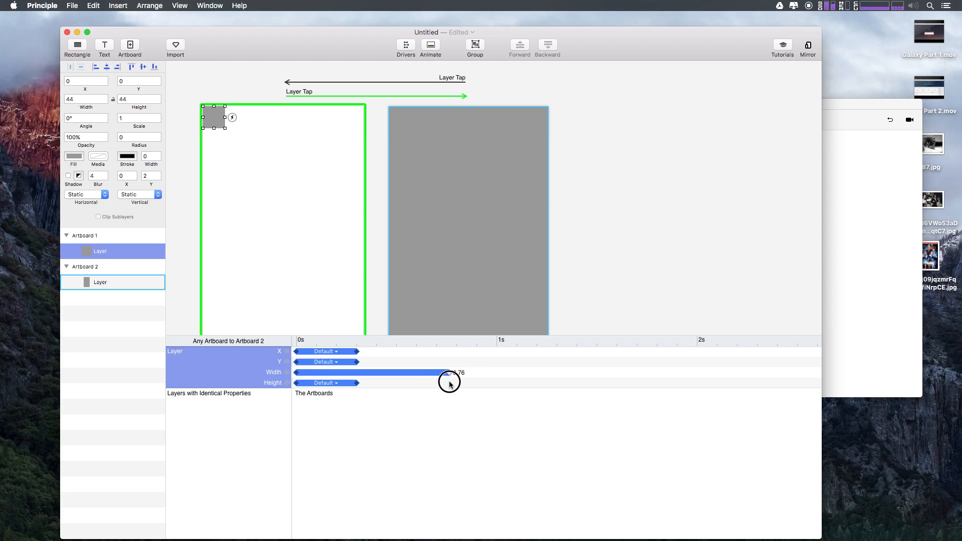
left_click_drag(450, 381, 468, 387)
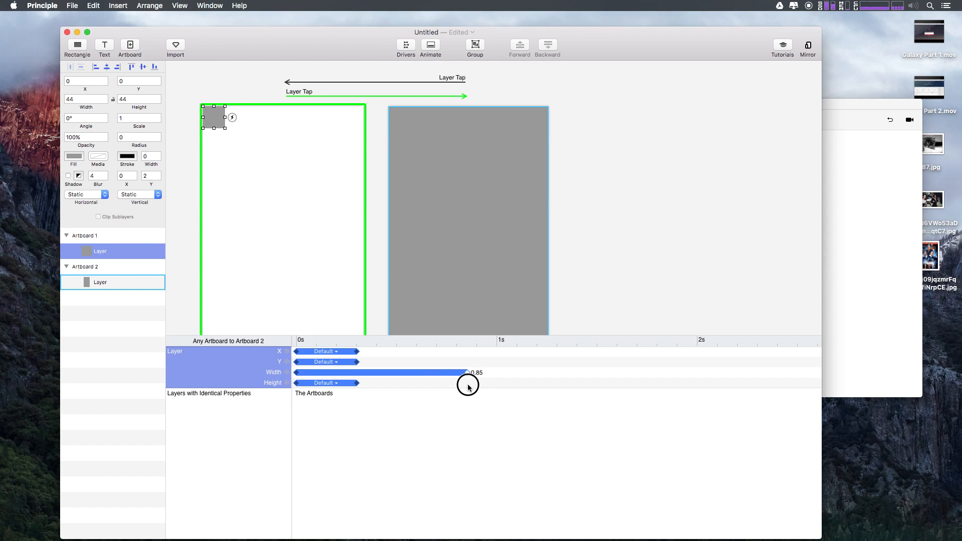
left_click_drag(468, 373, 491, 372)
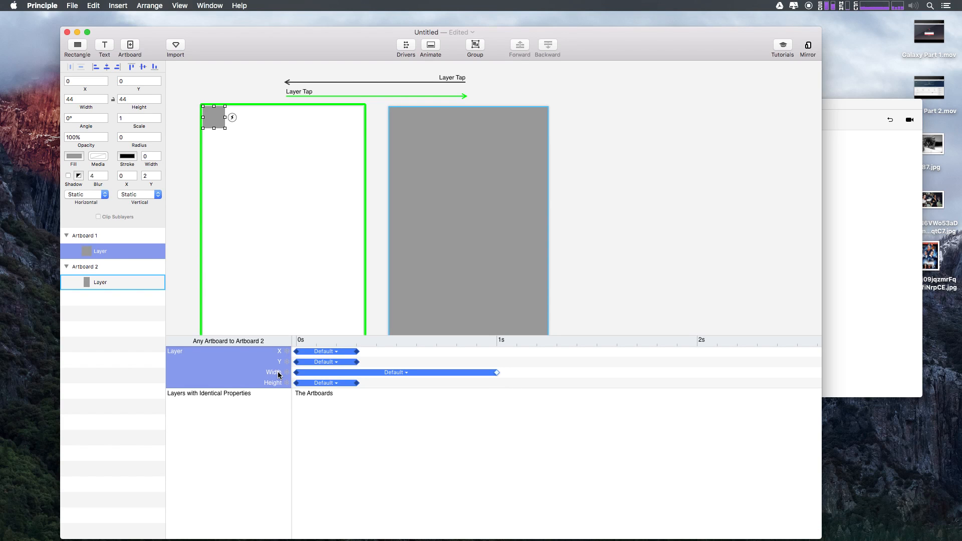
mouse_move(285, 379)
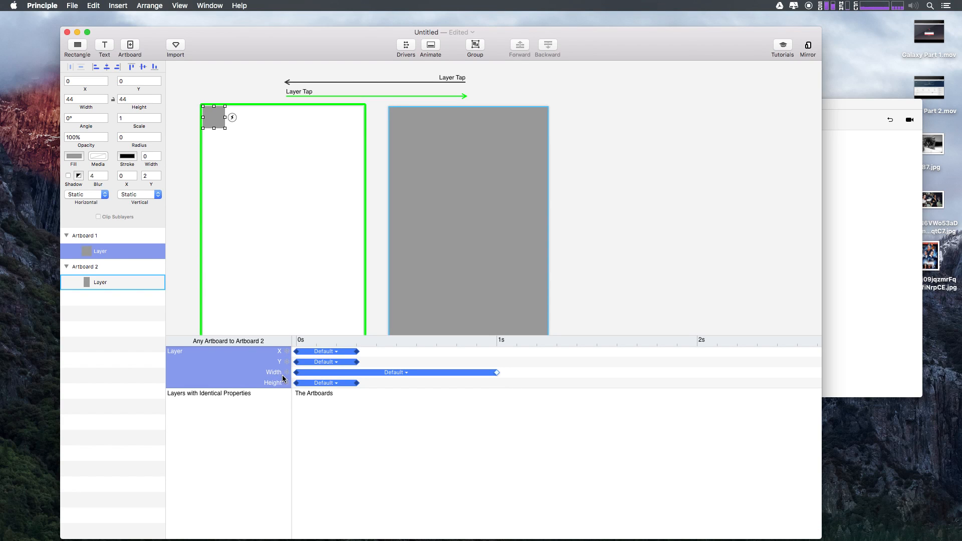
mouse_move(327, 376)
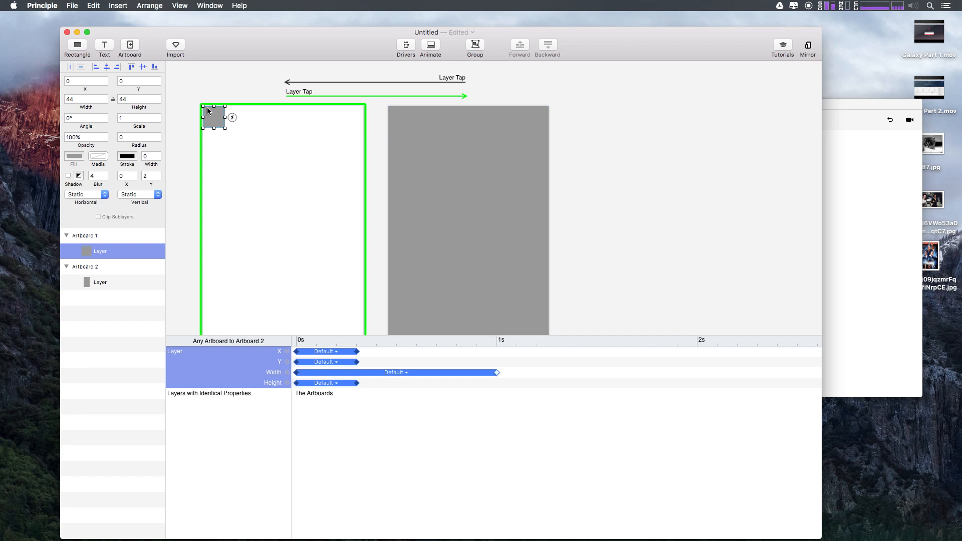
left_click(100, 282)
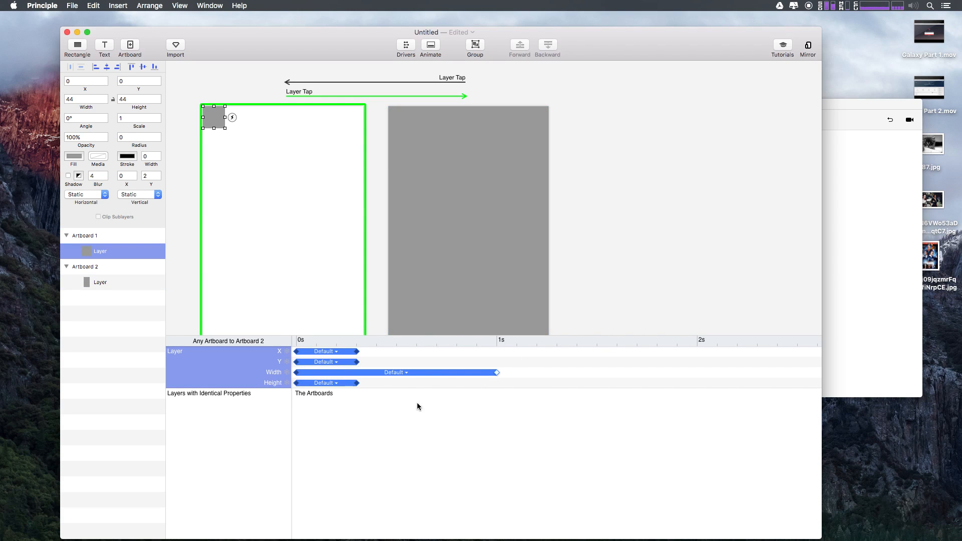
mouse_move(217, 481)
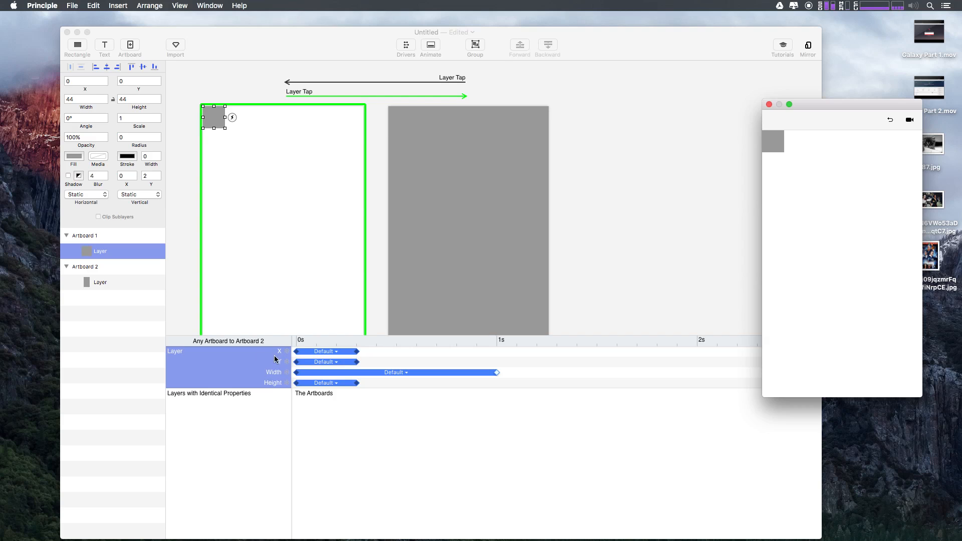
left_click(100, 283)
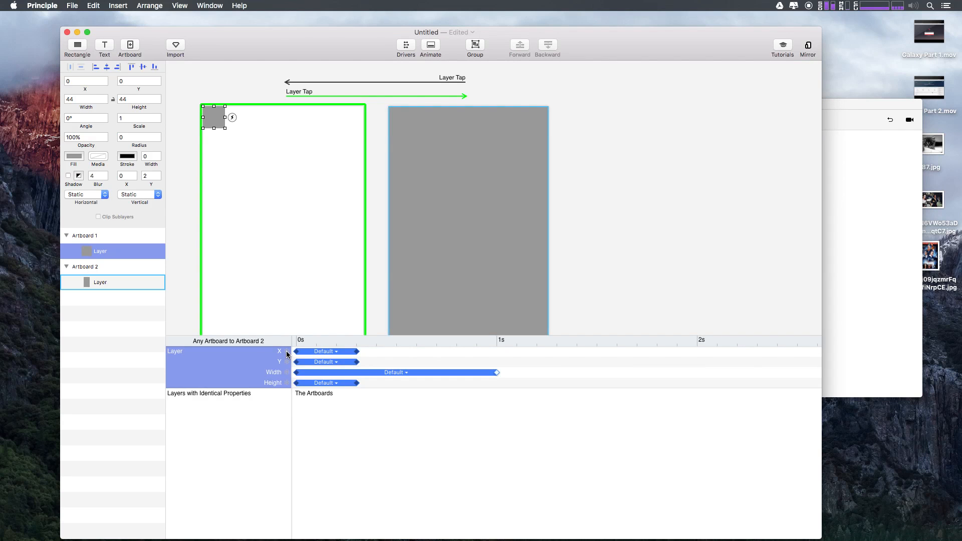
Toggle freeze on the X property so the square no longer animates horizontally
left_click(285, 352)
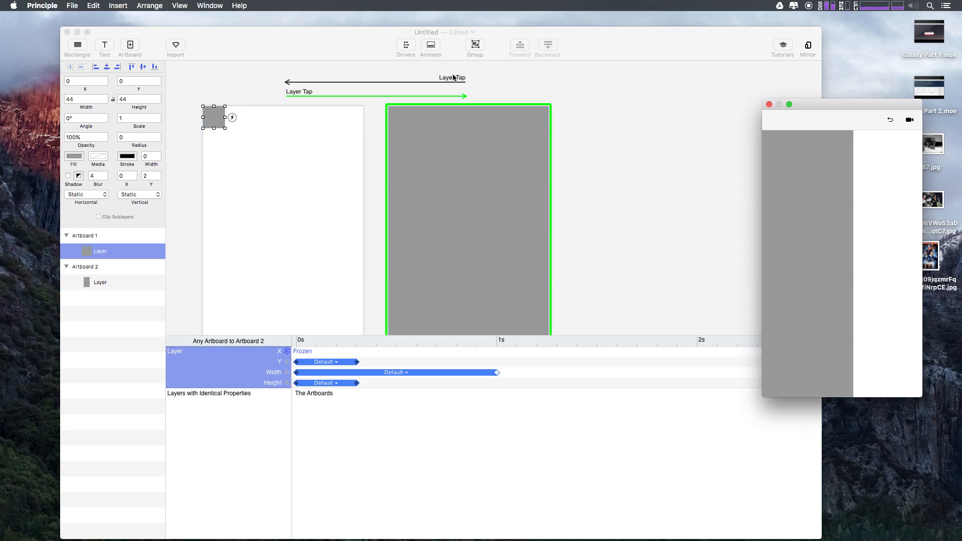
mouse_move(213, 118)
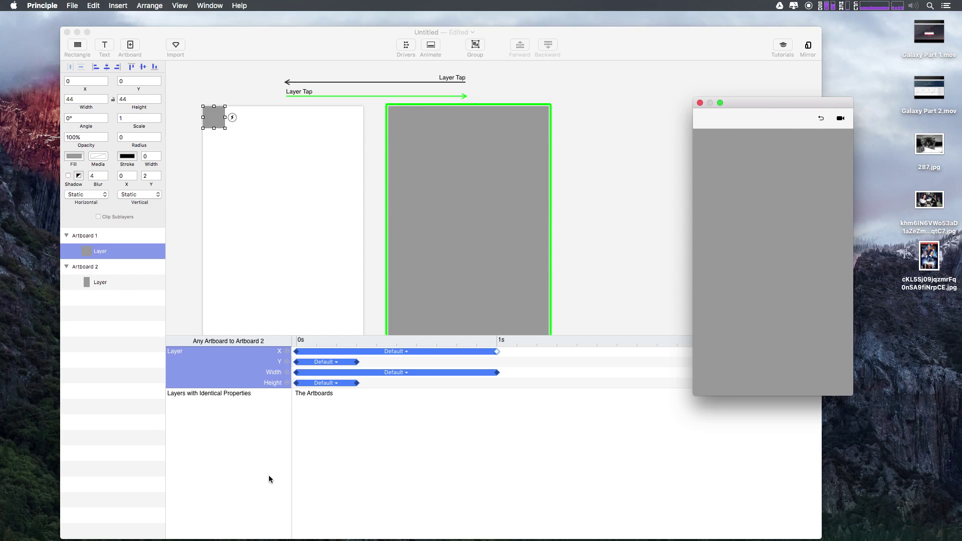
mouse_move(285, 507)
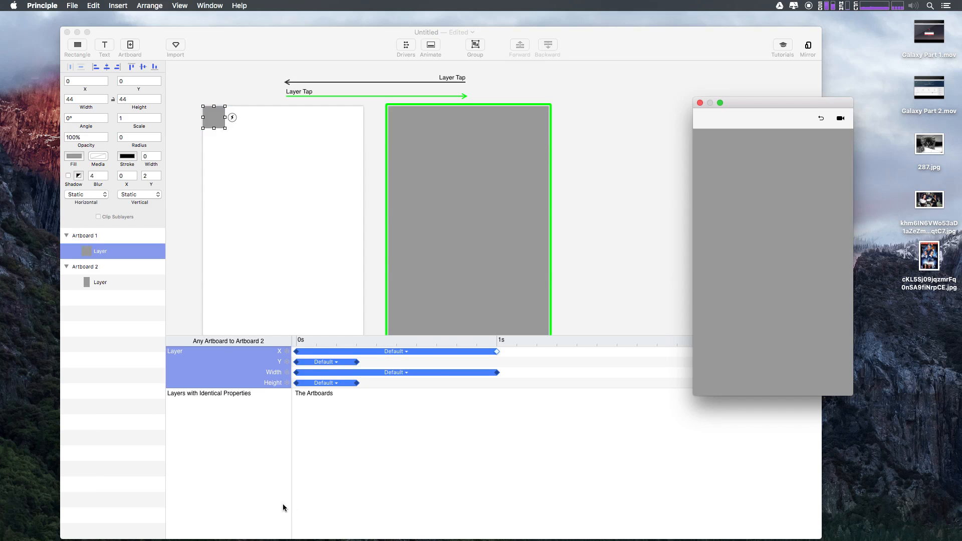
mouse_move(368, 334)
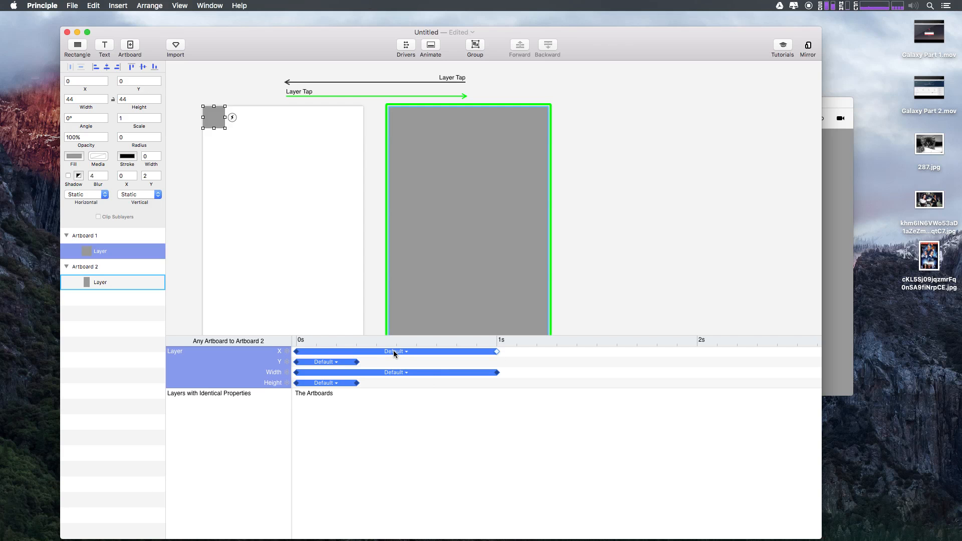
Bring up the easing curve editor for the X animation, showing the Default curve
left_click(395, 352)
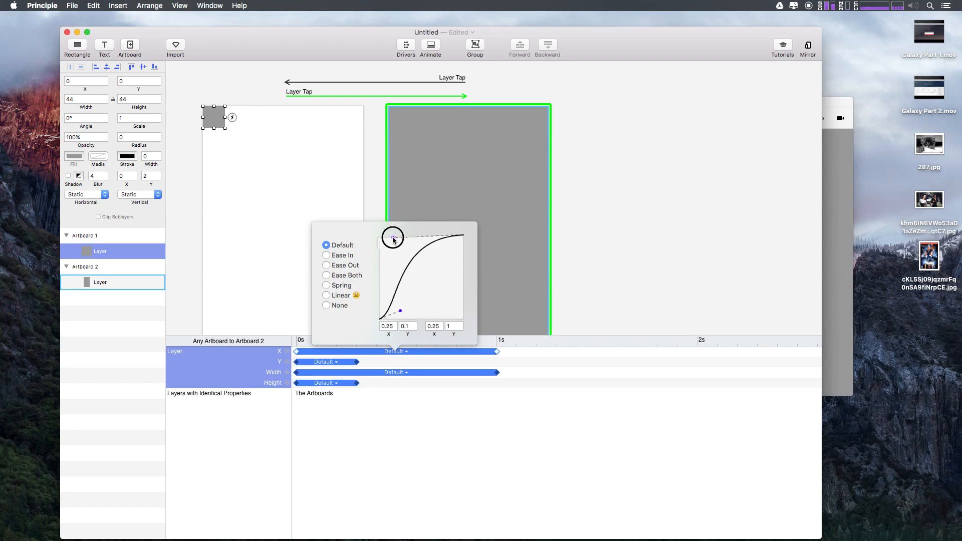
Reshape the X easing into a custom curve by moving its lower handle, then dismiss the editor
left_click_drag(393, 238, 402, 310)
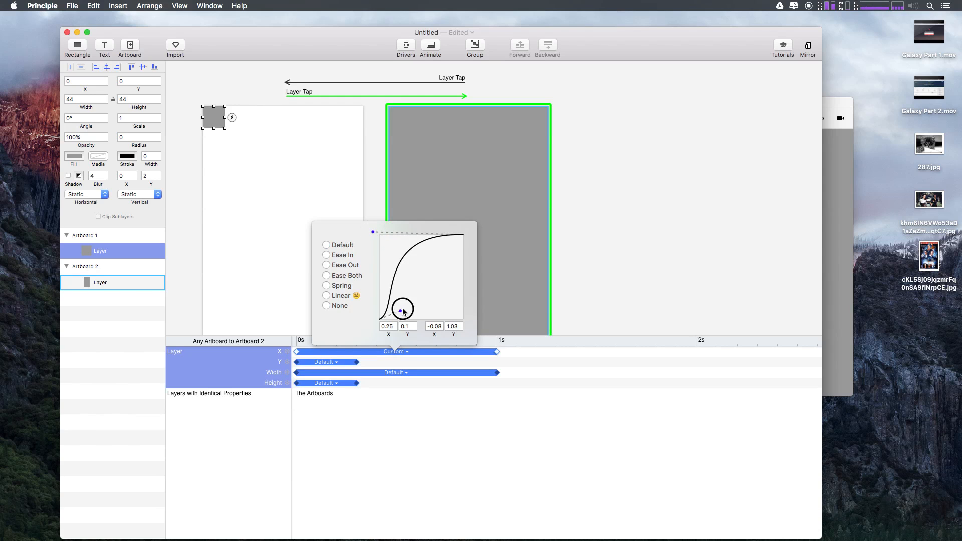
left_click(369, 304)
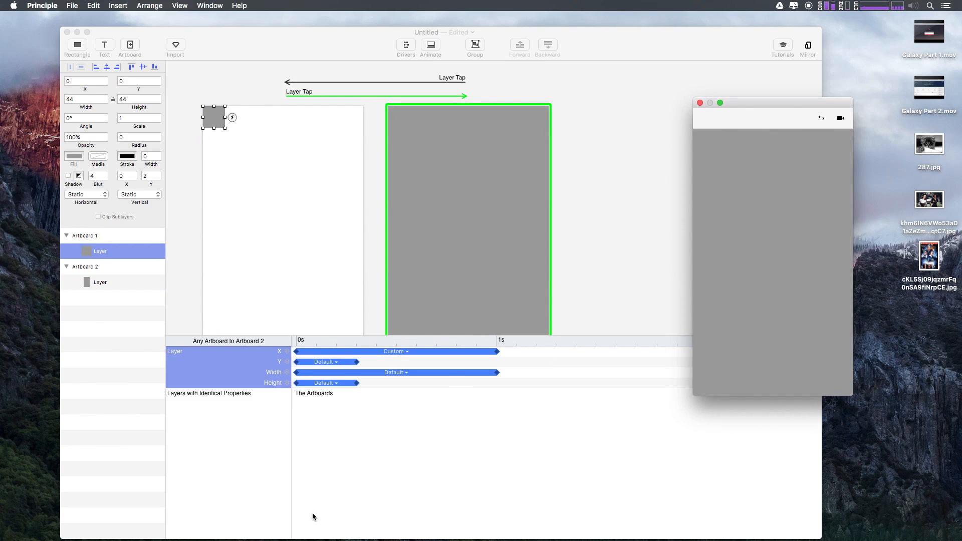
mouse_move(337, 453)
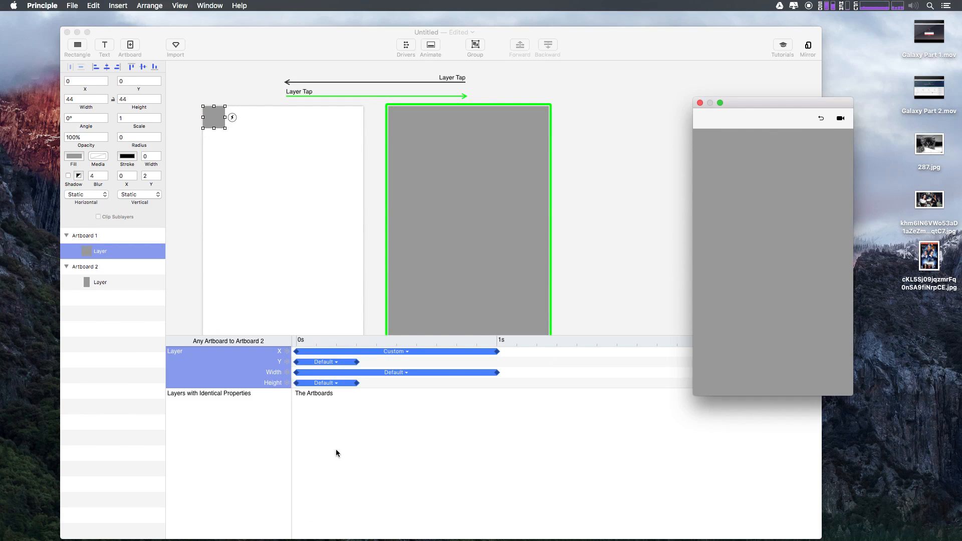
mouse_move(348, 427)
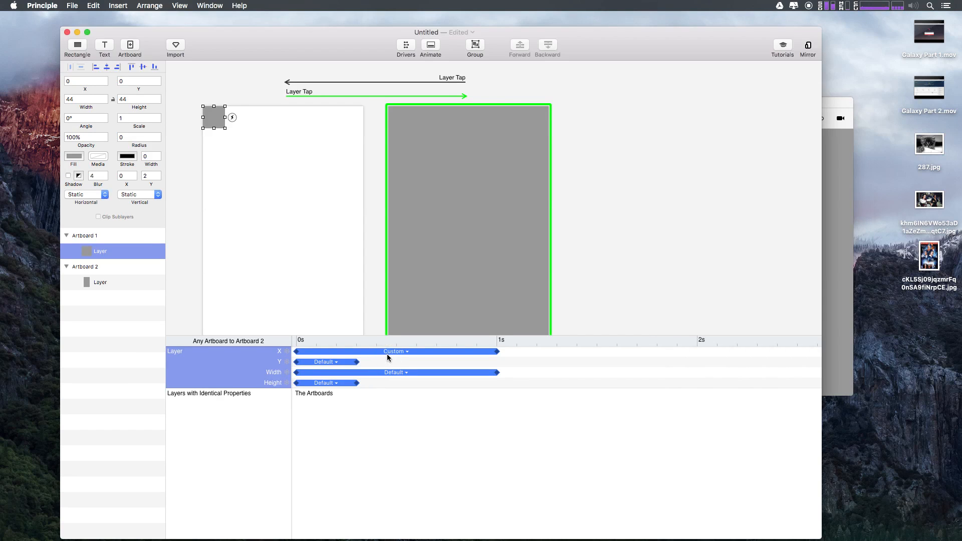
Switch the X animation's easing from Custom back to the Default option
left_click(395, 352)
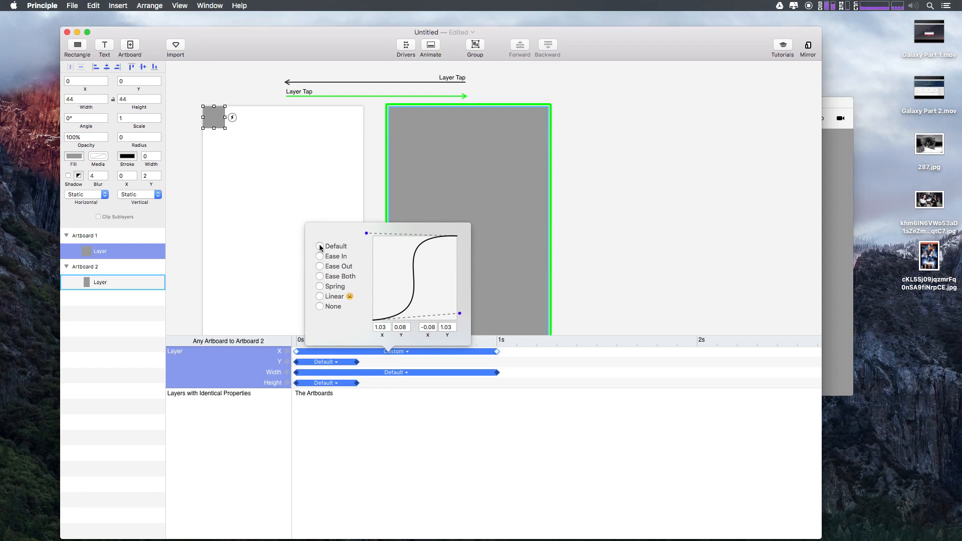
left_click(320, 246)
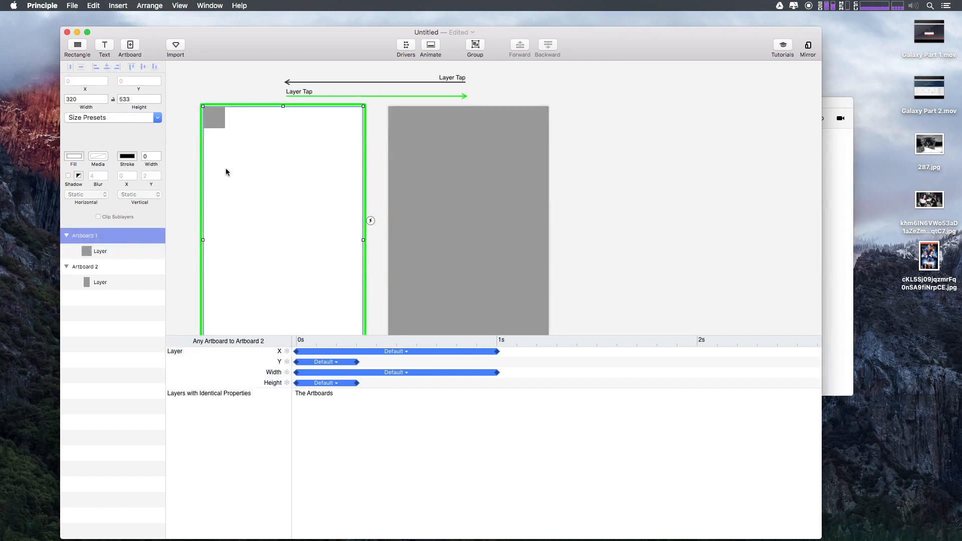
Give the Artboard 1 square a red Fill and stretch its Fill animation out to 2 s
left_click(212, 117)
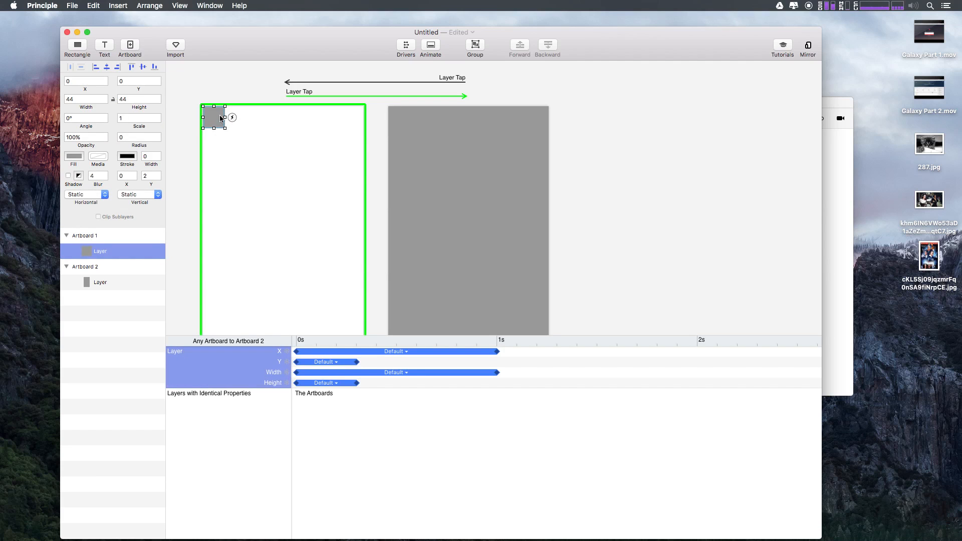
left_click(73, 156)
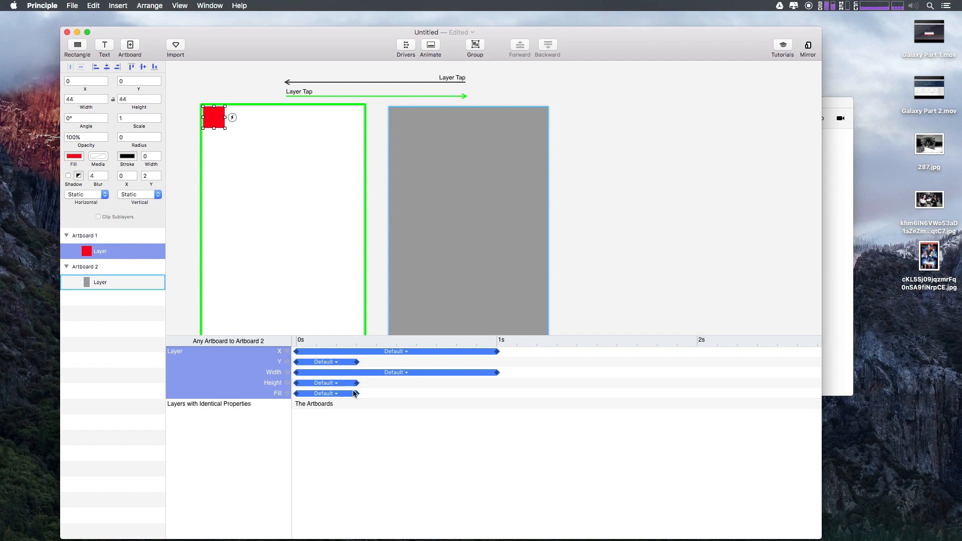
left_click_drag(358, 393, 506, 397)
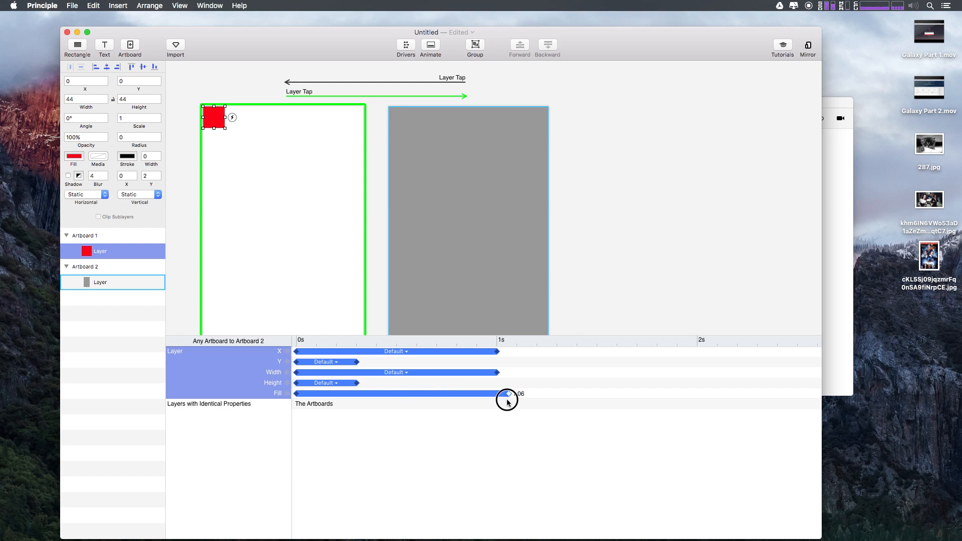
left_click_drag(506, 393, 702, 393)
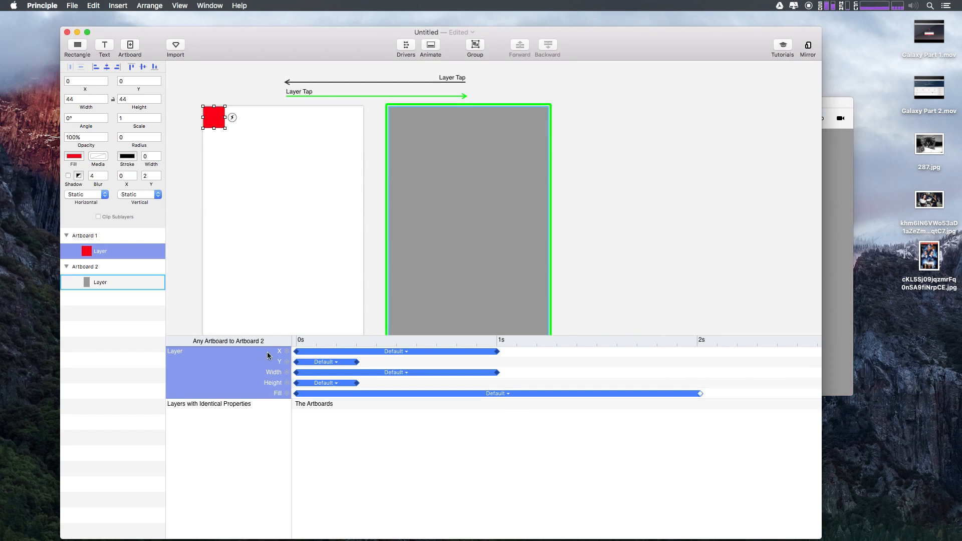
mouse_move(449, 353)
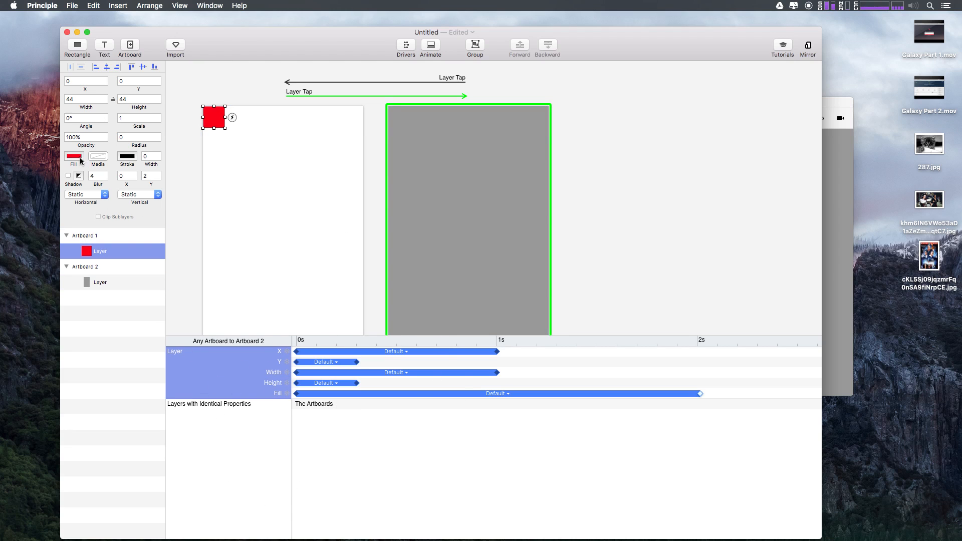
Select the Layer Tap arrow back to Artboard 1 so the timeline shows 'Any Artboard to Artboard 1'
left_click(100, 283)
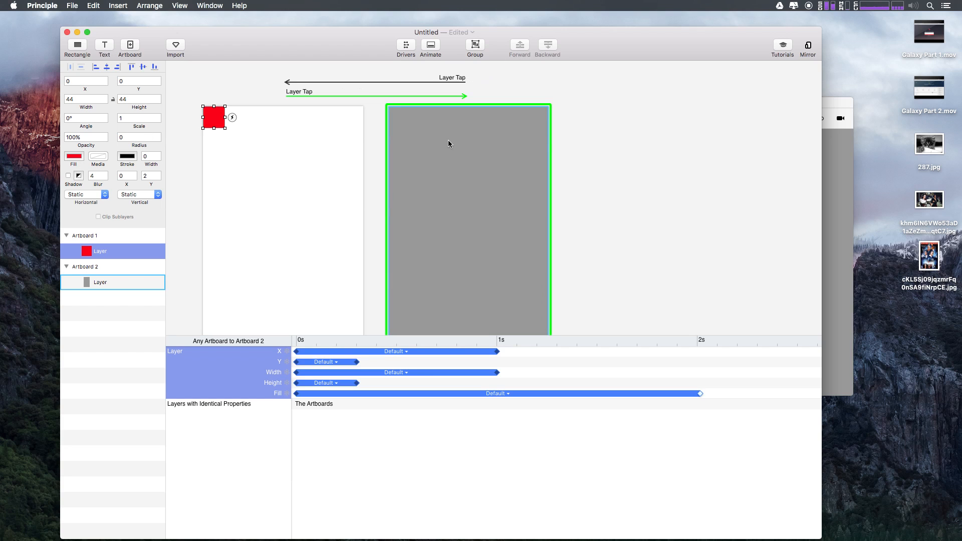
mouse_move(452, 82)
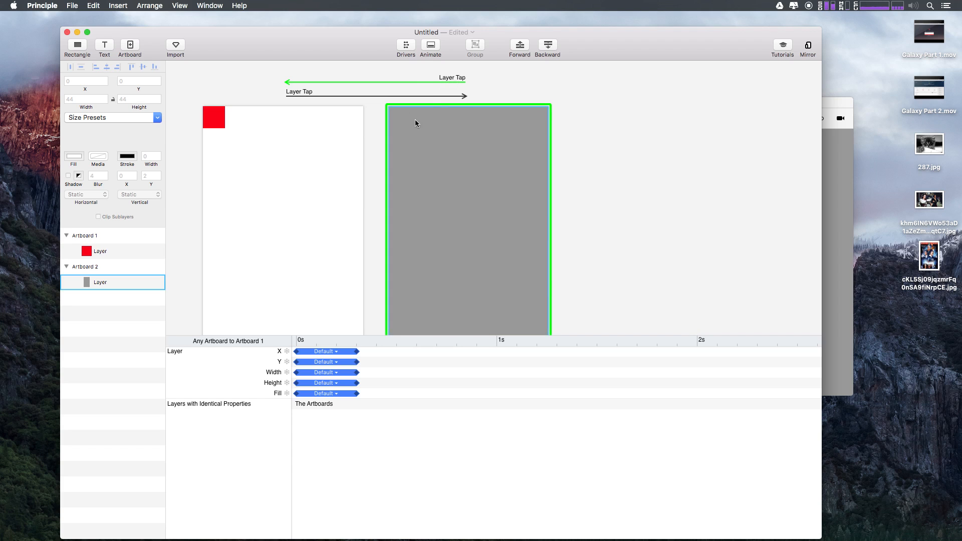
left_click(100, 251)
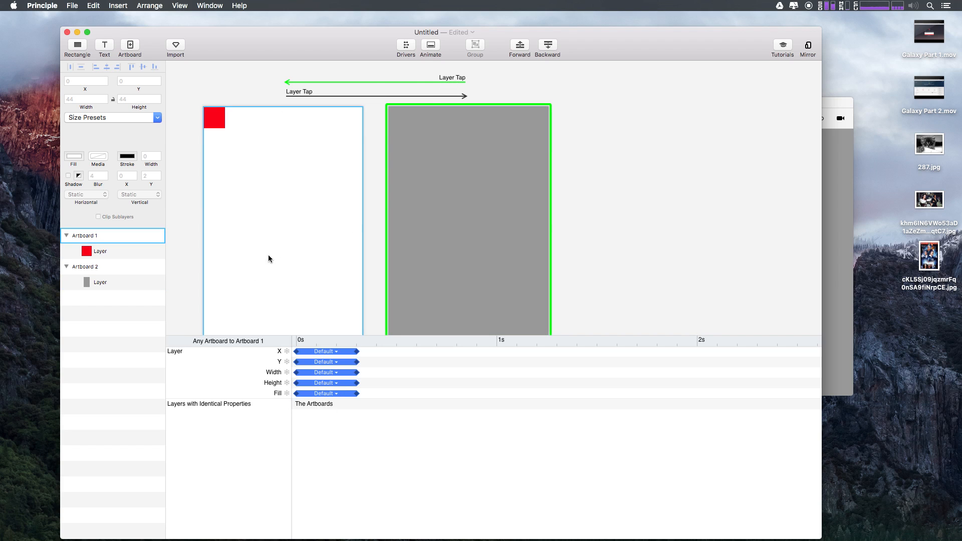
left_click(100, 283)
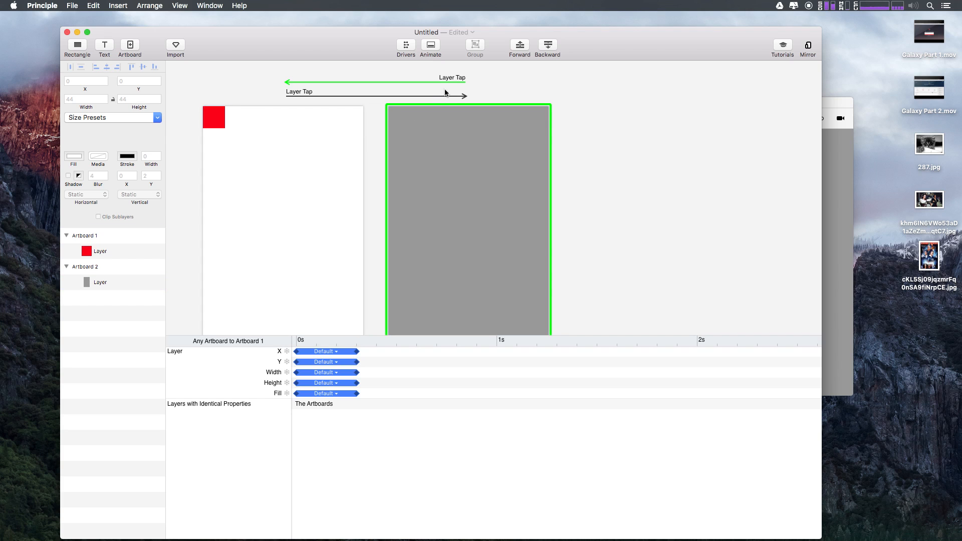
left_click(100, 250)
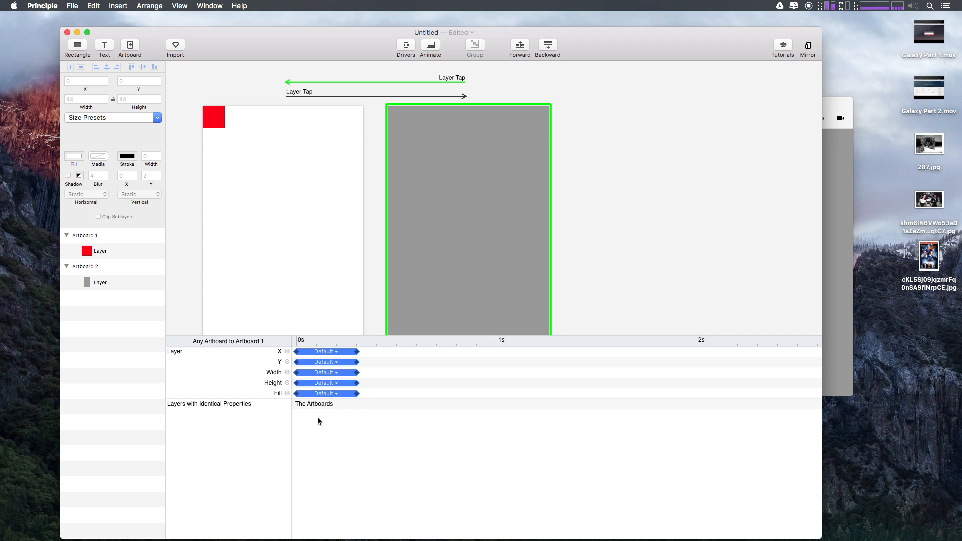
mouse_move(343, 339)
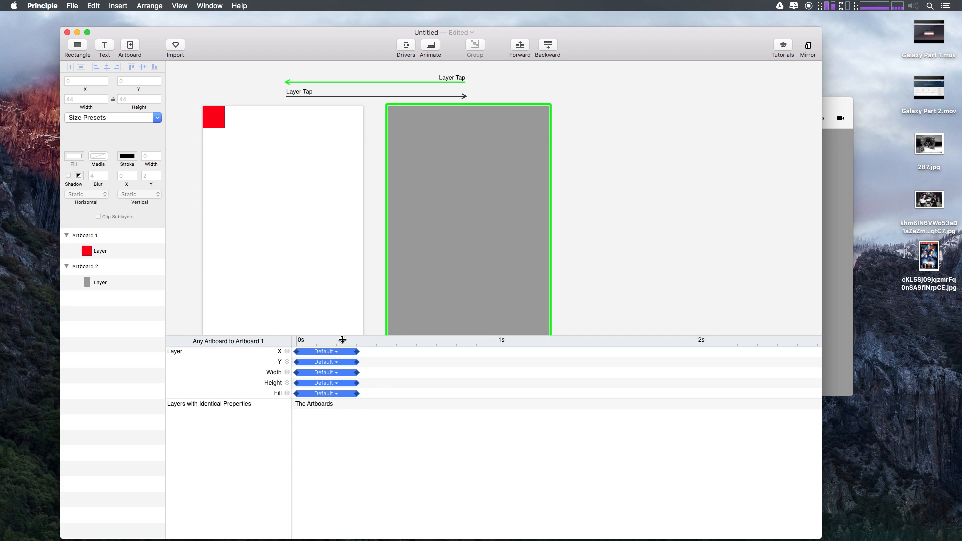
left_click(100, 251)
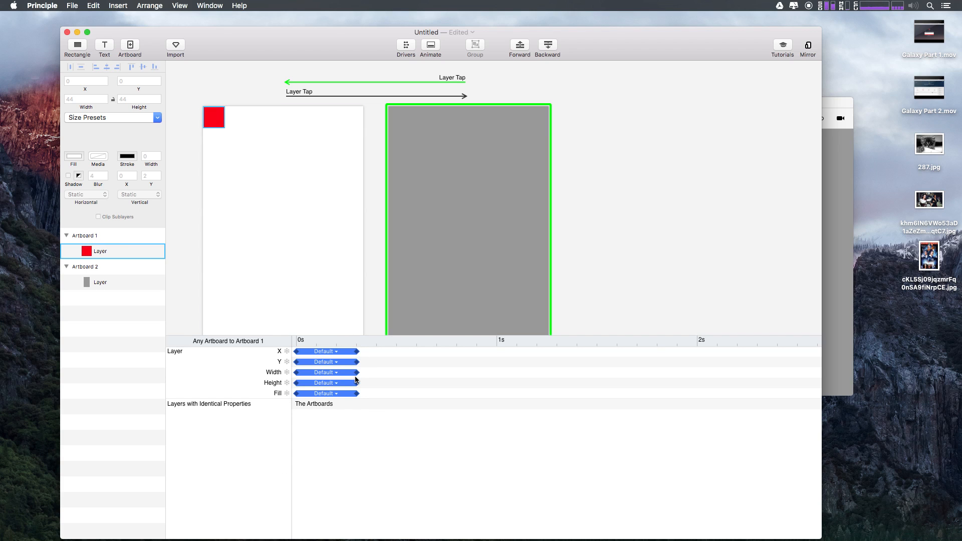
mouse_move(347, 365)
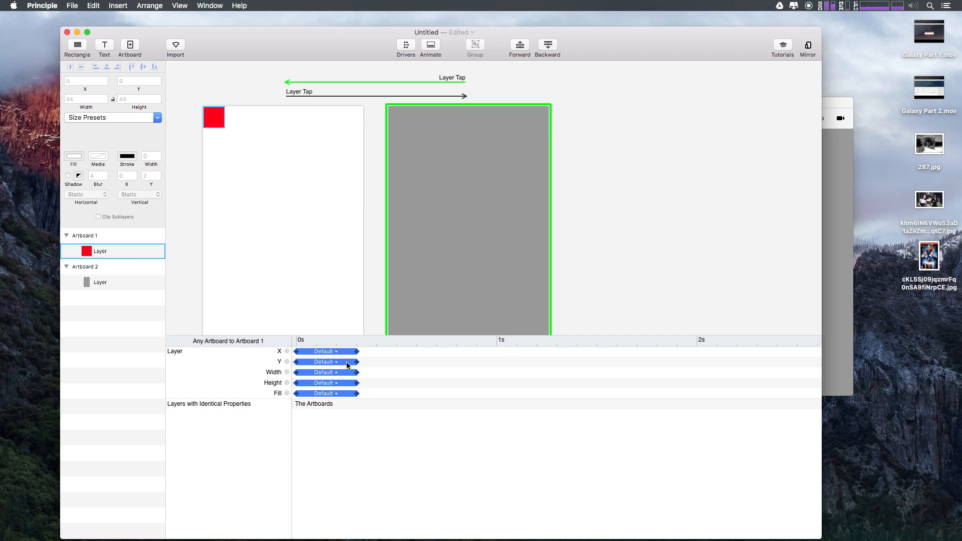
mouse_move(278, 399)
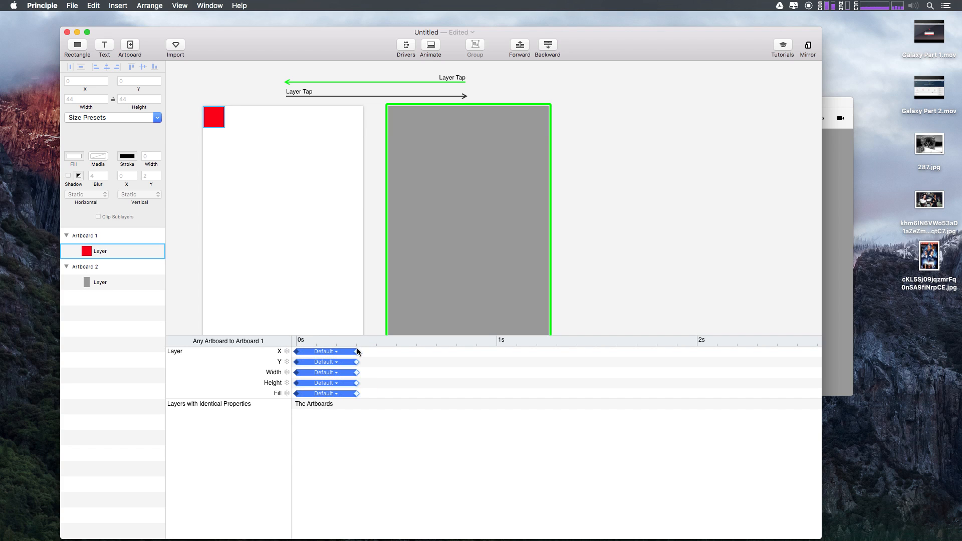
Drag the X, Y, width, height and fill keyframes out to about 0.7 s and deselect them
left_click_drag(358, 351, 392, 353)
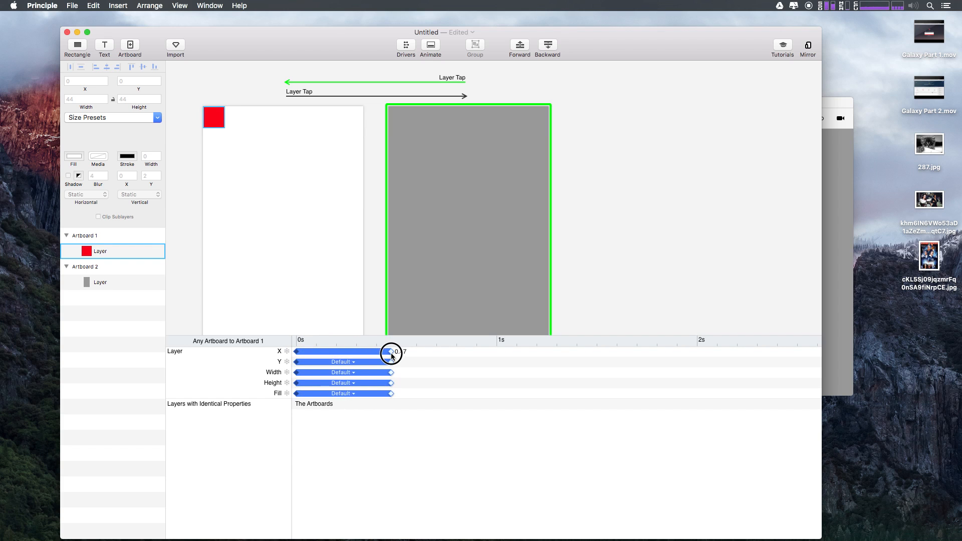
left_click_drag(392, 353, 430, 382)
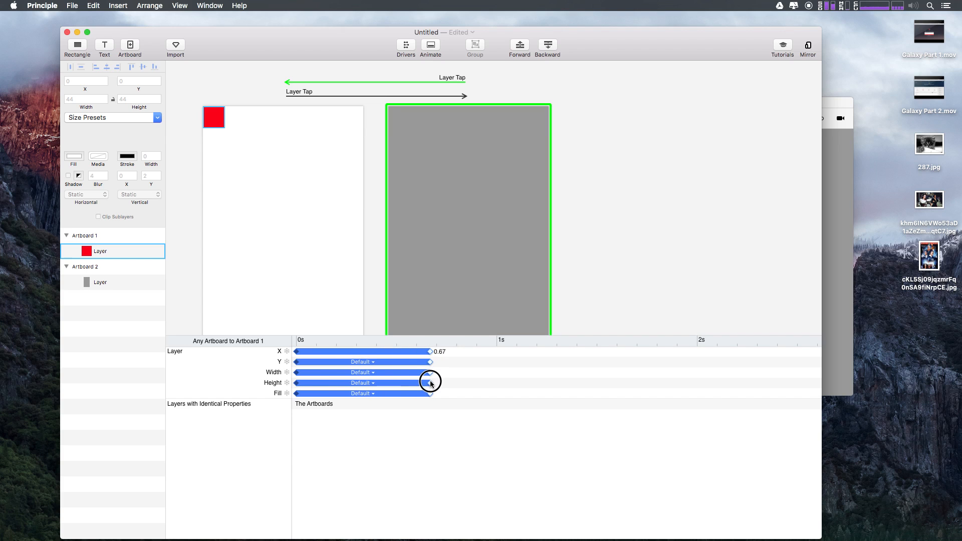
left_click_drag(430, 379, 436, 378)
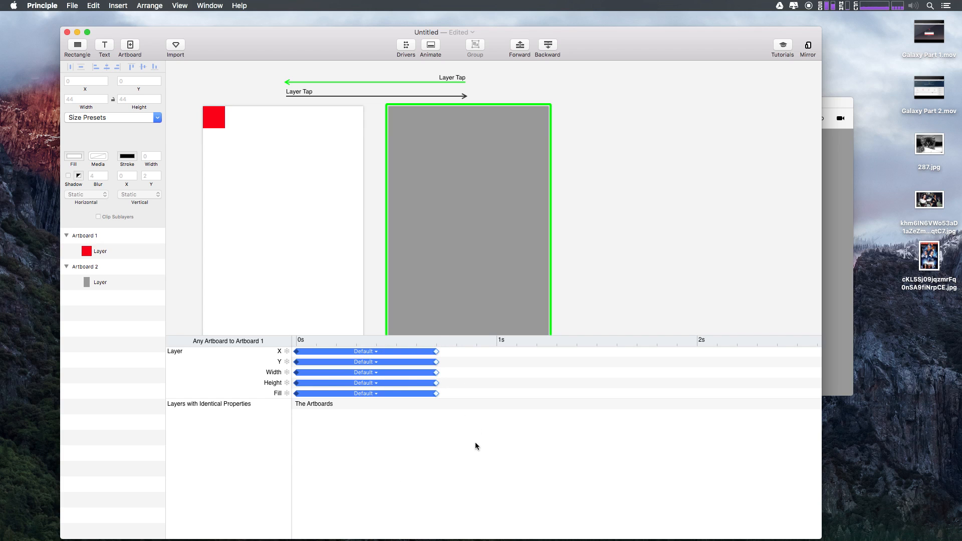
left_click(100, 251)
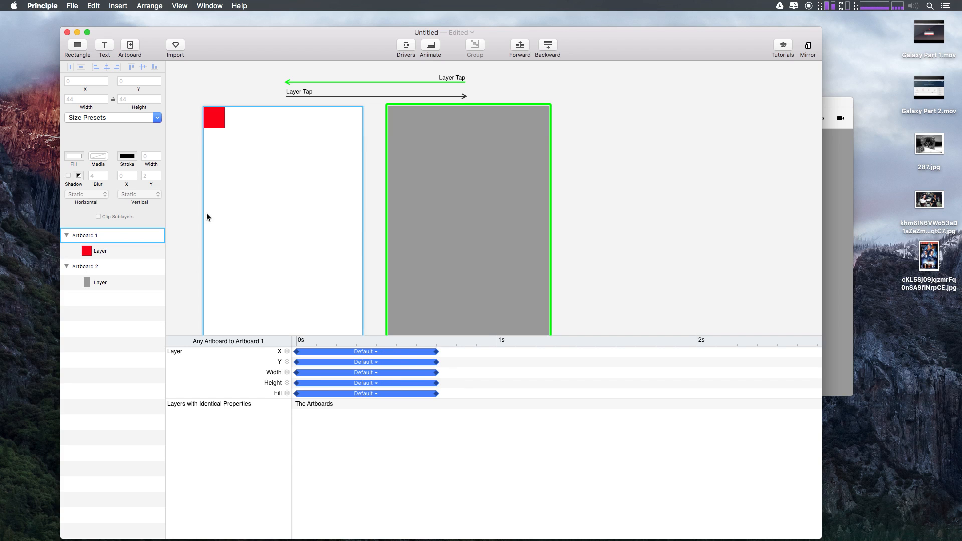
left_click(100, 251)
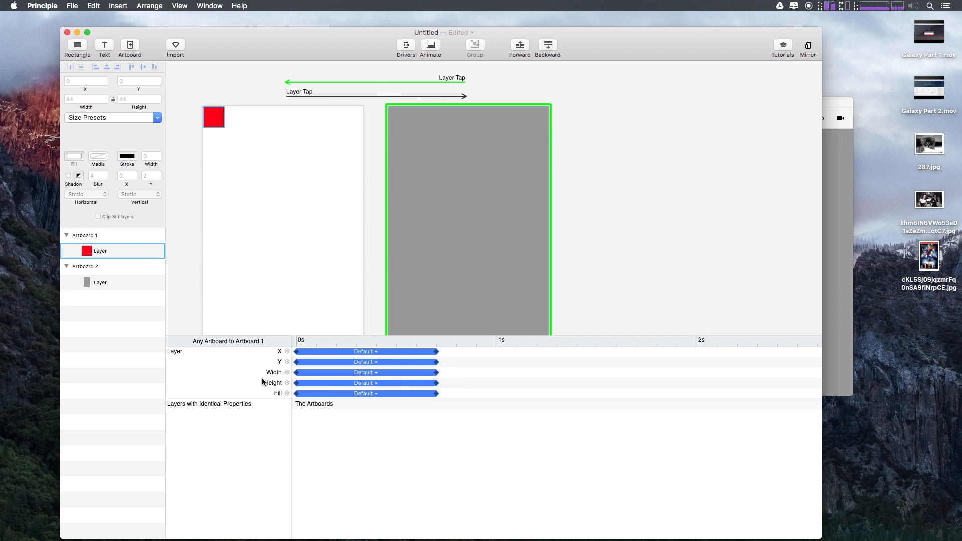
mouse_move(269, 403)
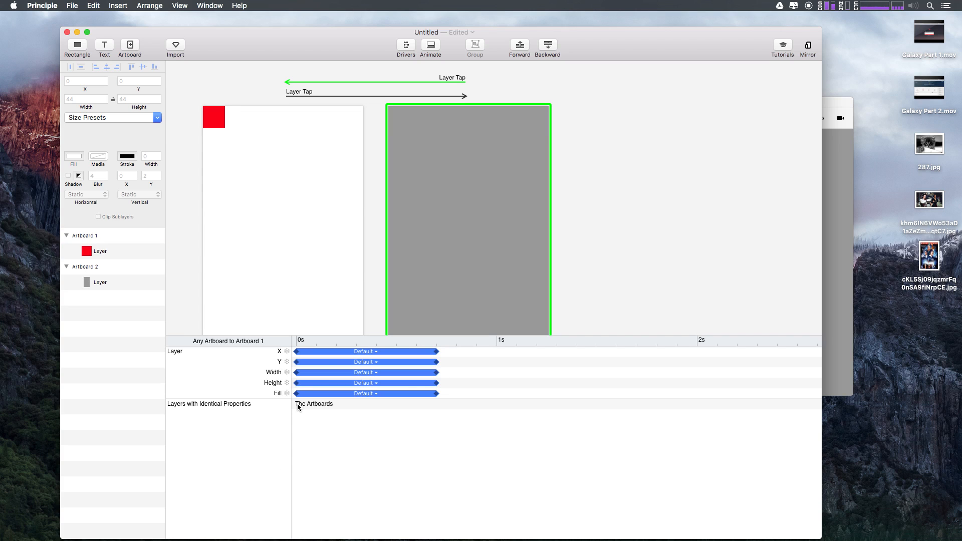
left_click(99, 251)
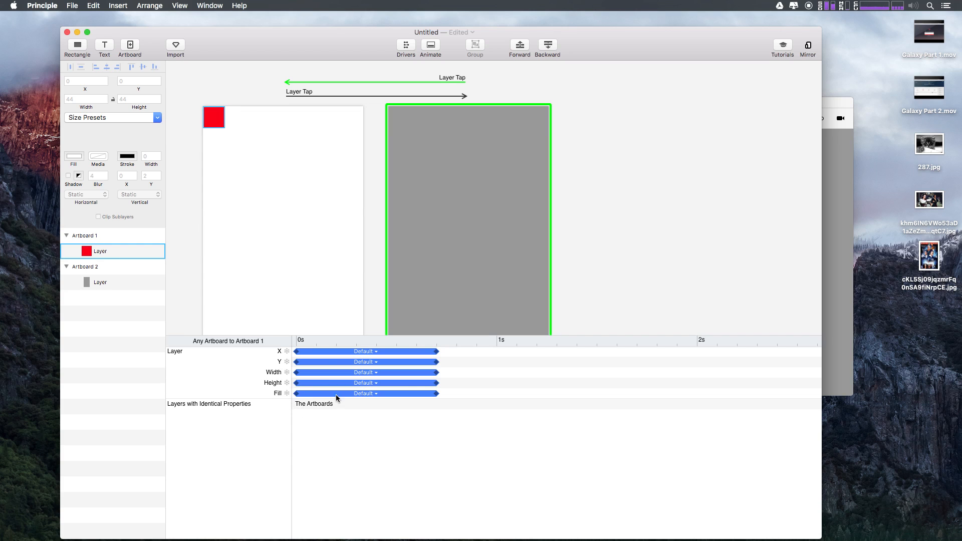
mouse_move(377, 383)
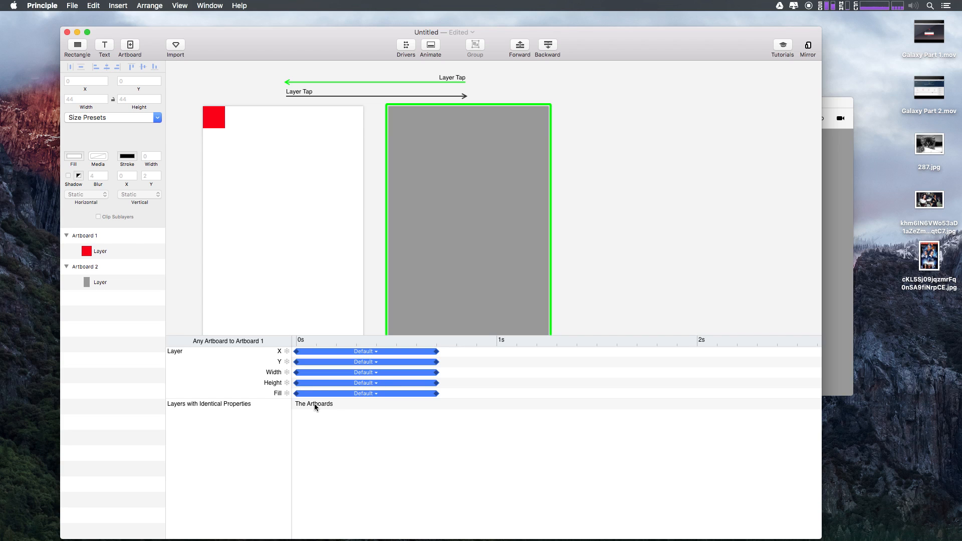
left_click(101, 250)
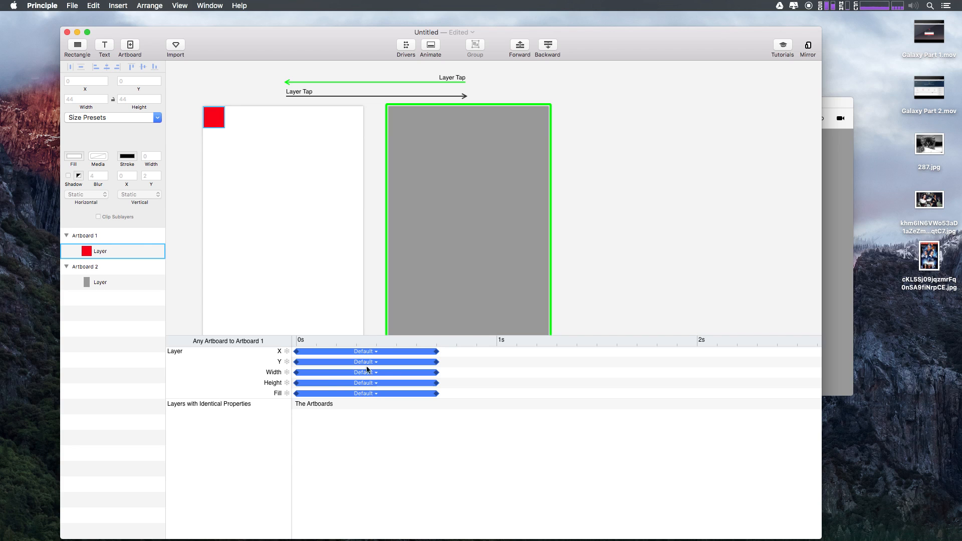